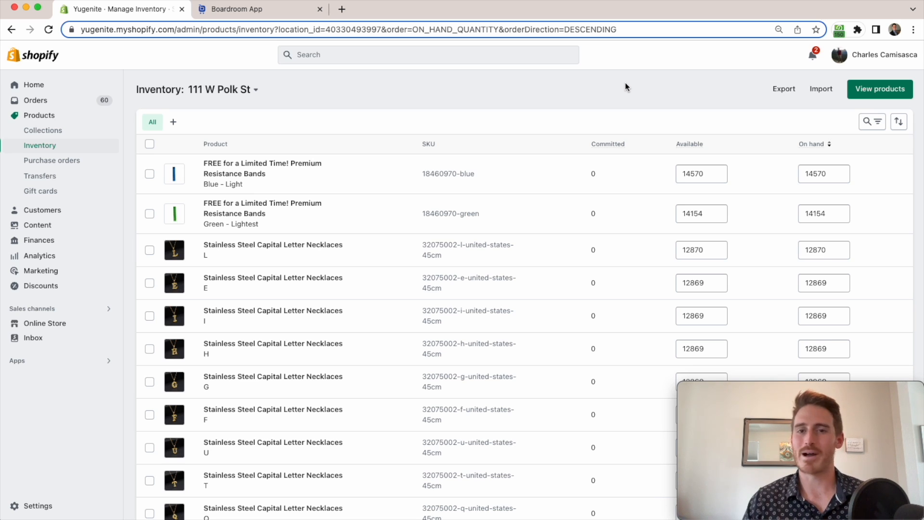
pyautogui.moveTo(325, 123)
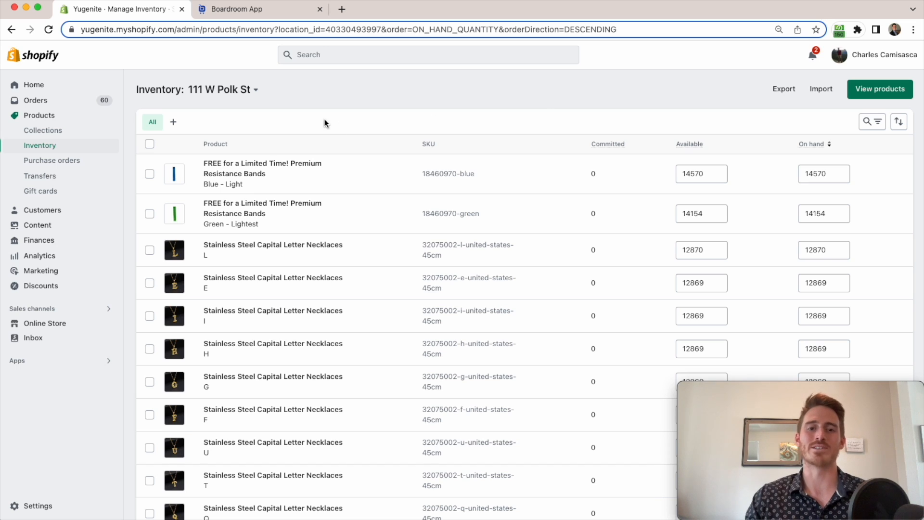
pyautogui.moveTo(554, 97)
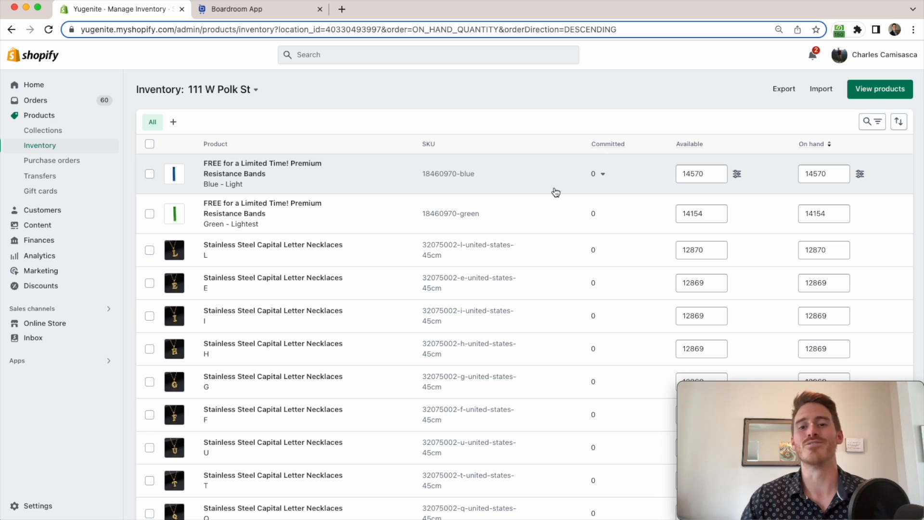
# Step: Switch to Boardroom's Inventory Insights page and expand, then collapse, the sidebar
pyautogui.click(260, 8)
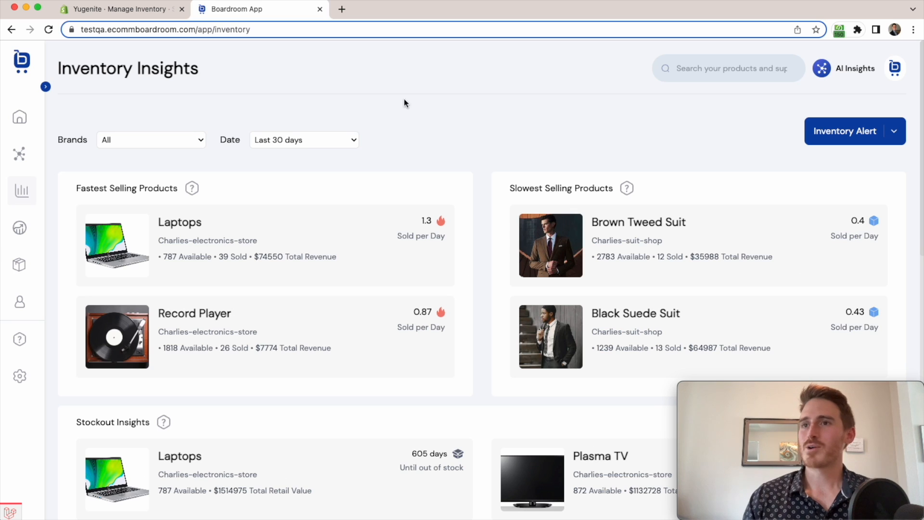
pyautogui.moveTo(55, 97)
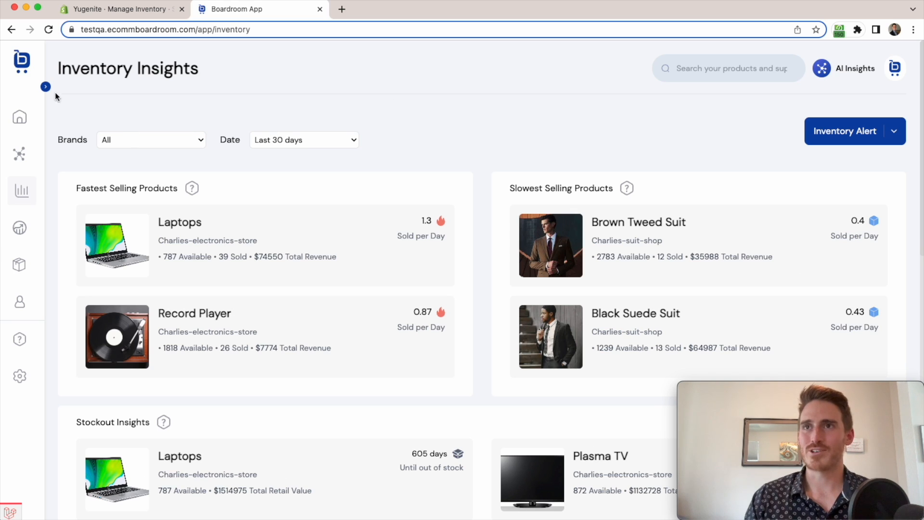
pyautogui.click(46, 87)
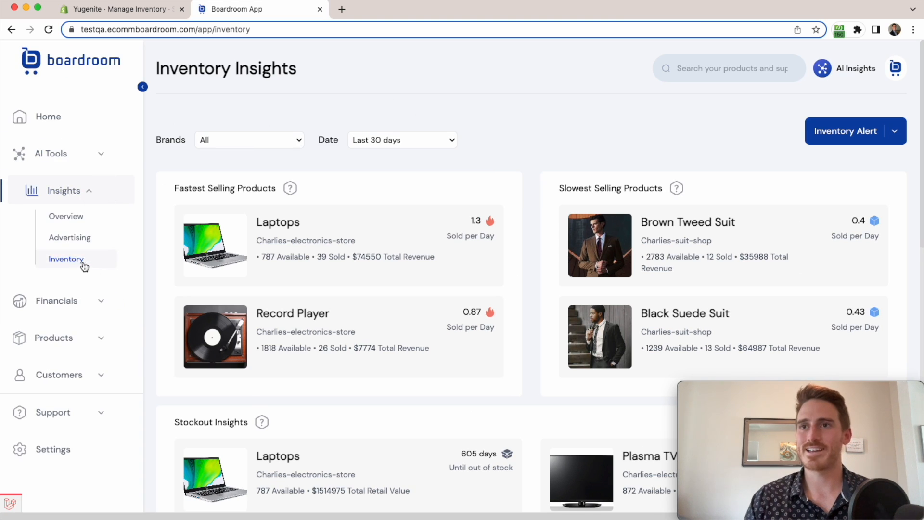
pyautogui.click(142, 87)
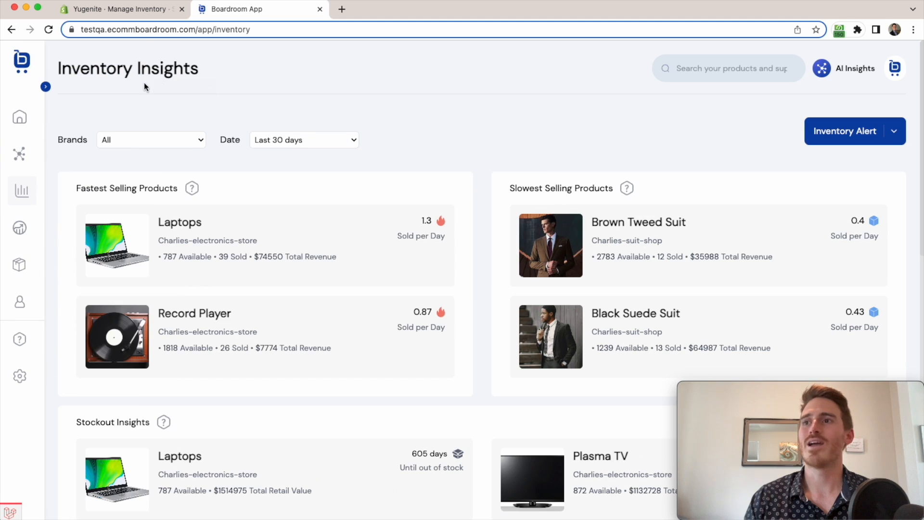
pyautogui.scroll(-3)
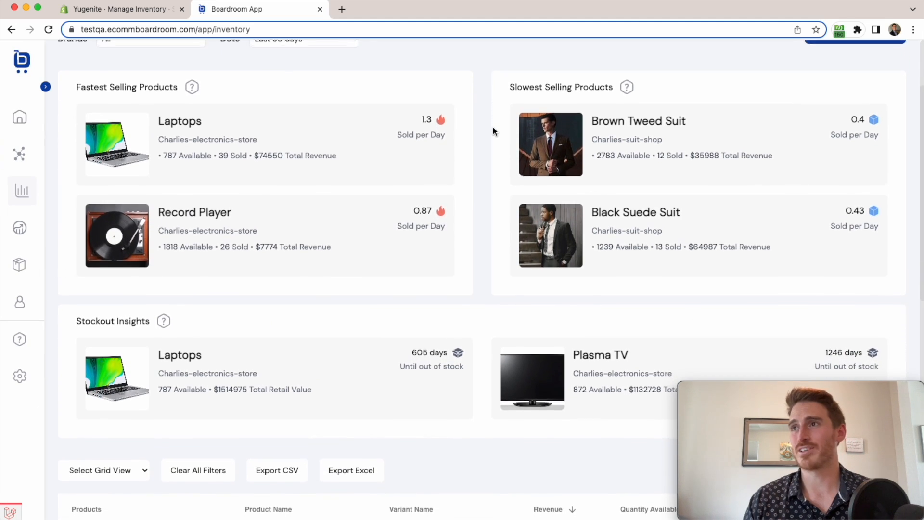
pyautogui.scroll(3)
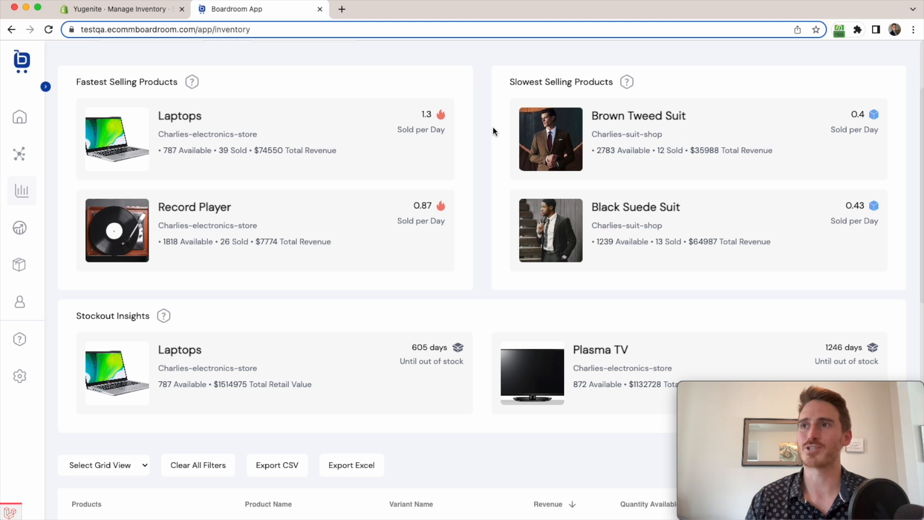
pyautogui.moveTo(420, 168)
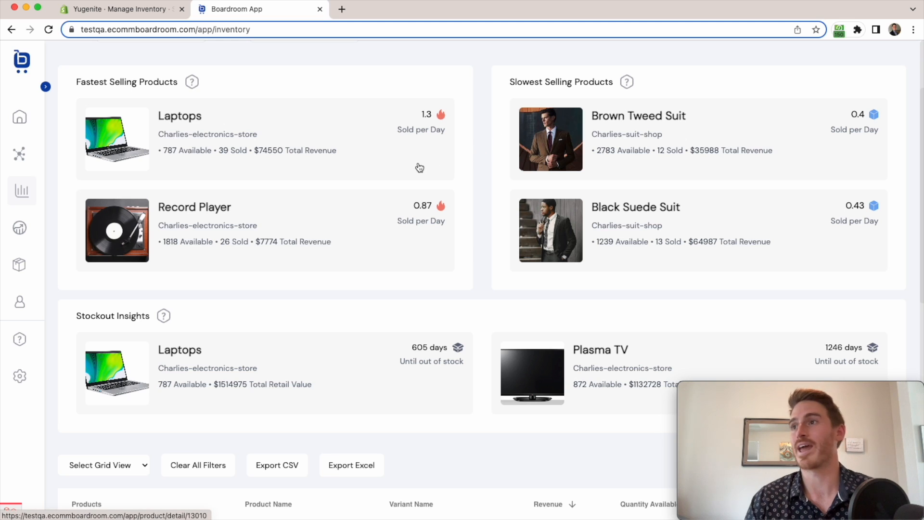
pyautogui.moveTo(230, 99)
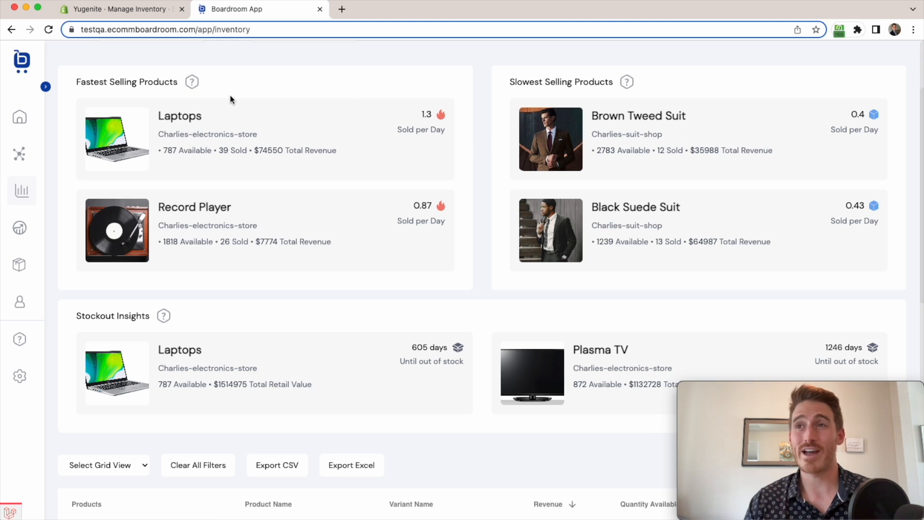
pyautogui.moveTo(494, 129)
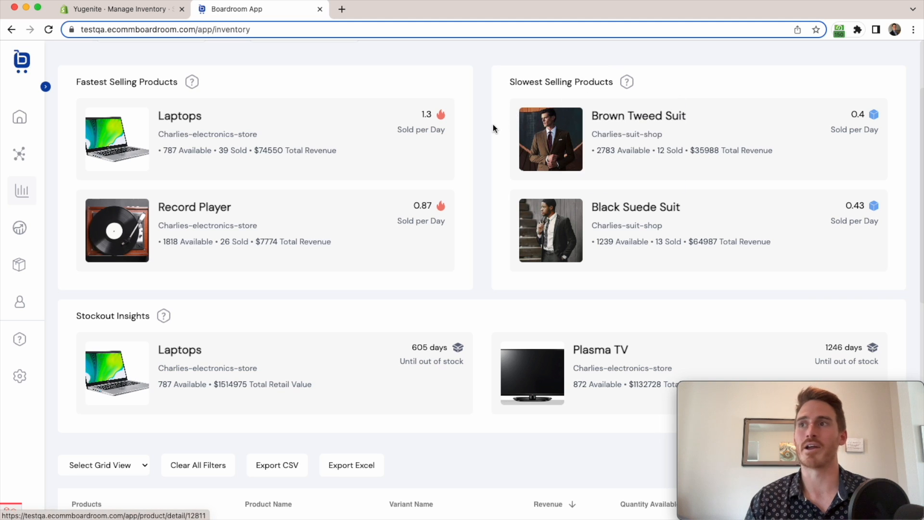
# Step: Scroll past the product summaries to the product table and Inventory Alerts
pyautogui.scroll(-3)
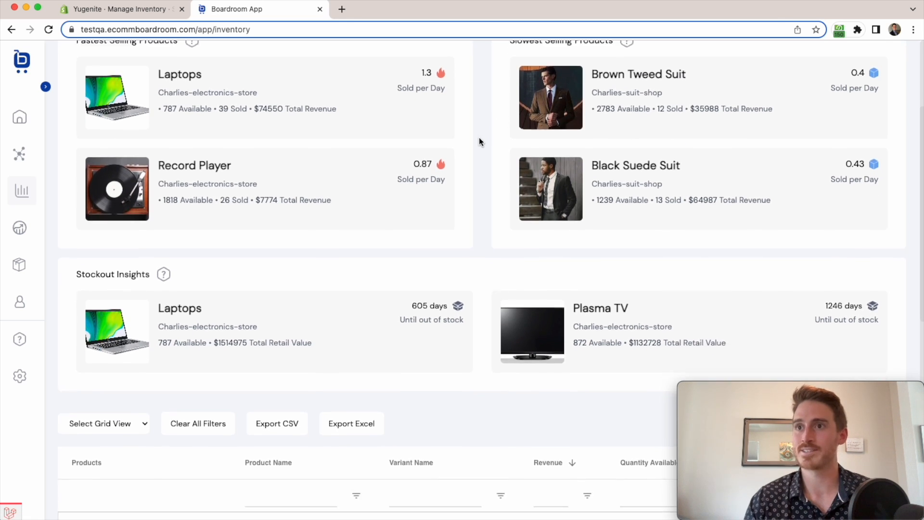
pyautogui.scroll(-3)
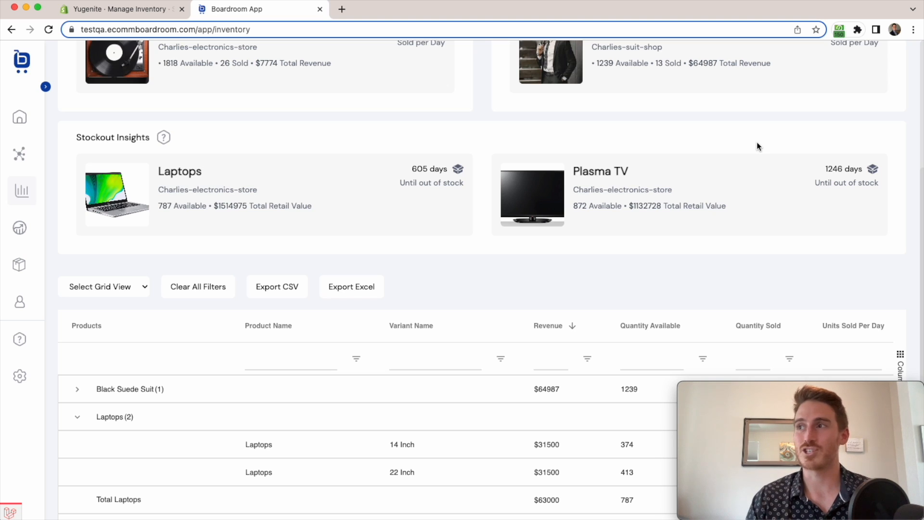
pyautogui.moveTo(789, 213)
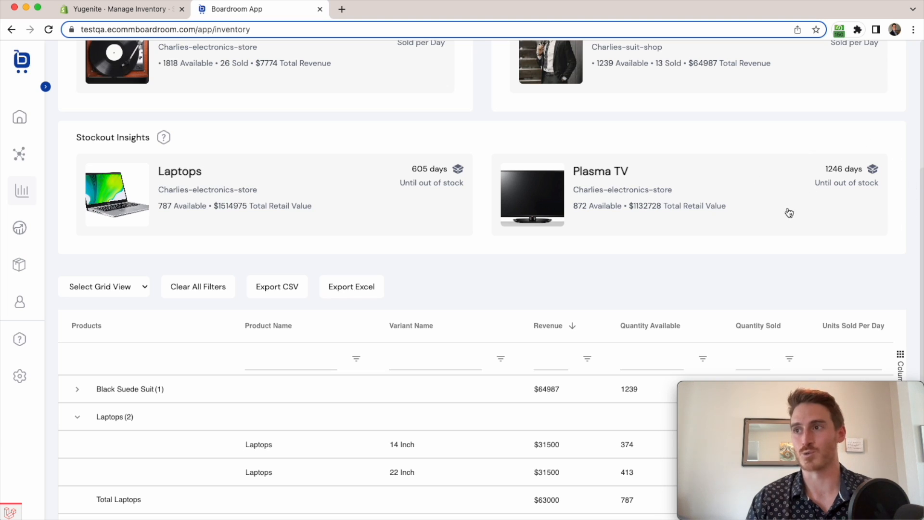
pyautogui.scroll(-3)
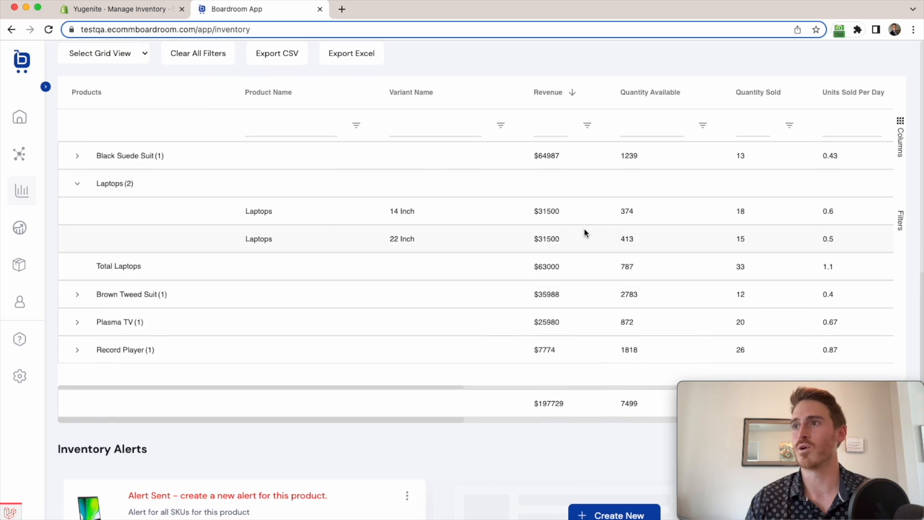
# Step: View the Laptops variants, collapse the group, and sort by Quantity Available descending
pyautogui.click(76, 183)
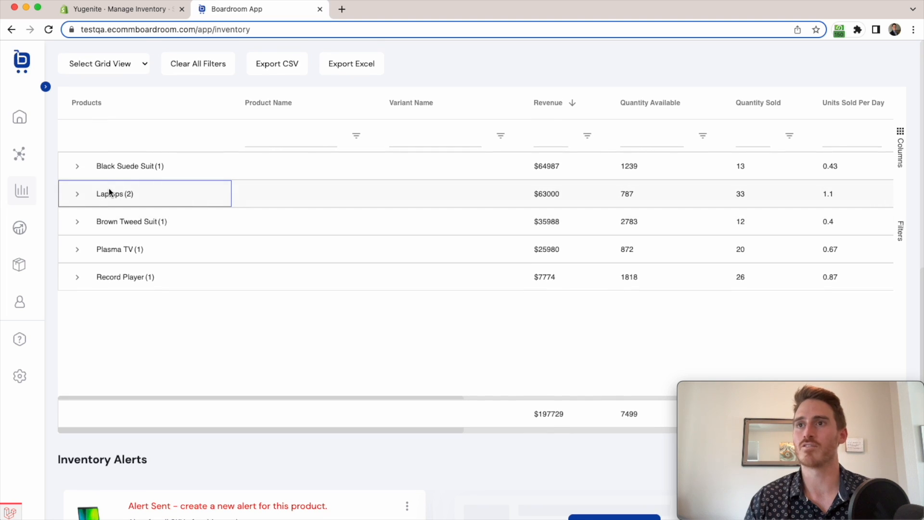
pyautogui.click(77, 193)
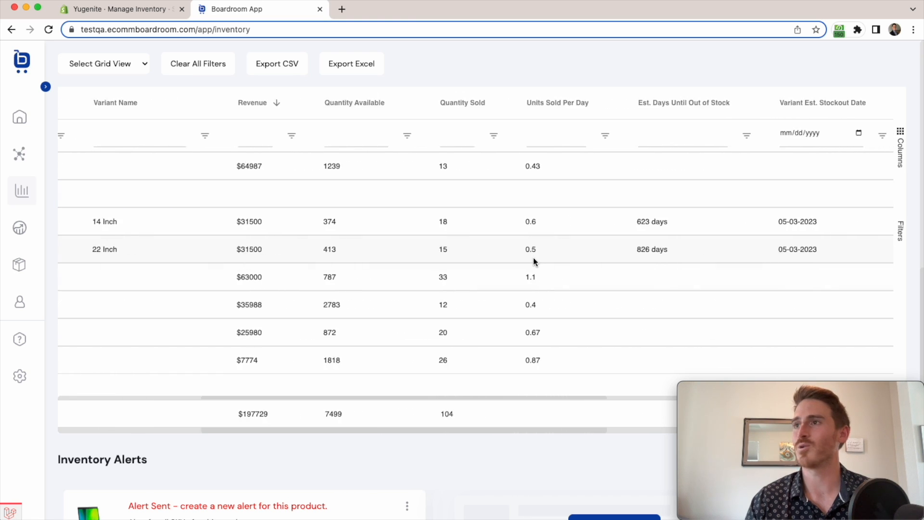
pyautogui.hscroll(3)
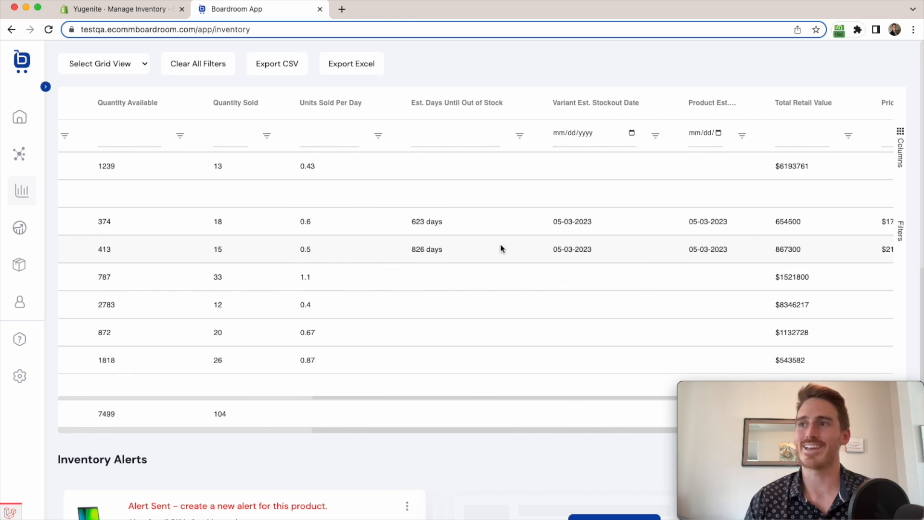
pyautogui.hscroll(3)
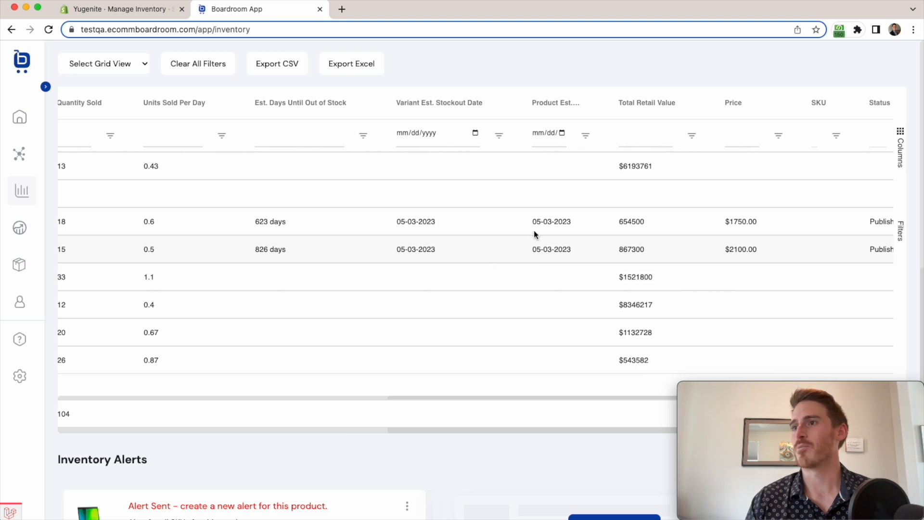
pyautogui.moveTo(674, 252)
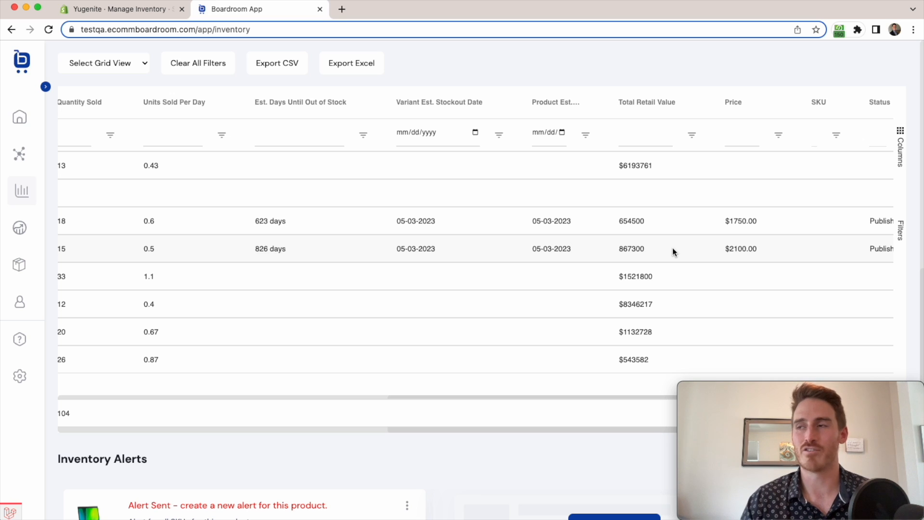
pyautogui.moveTo(673, 268)
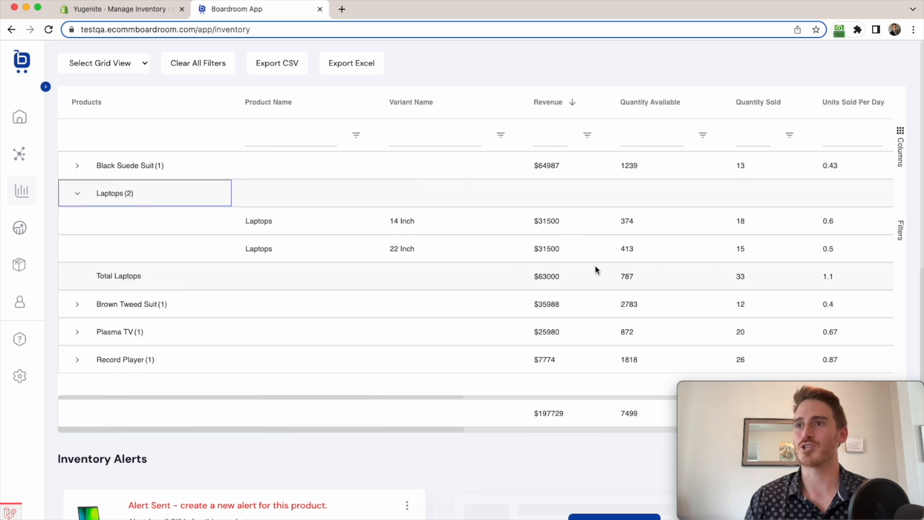
pyautogui.click(76, 192)
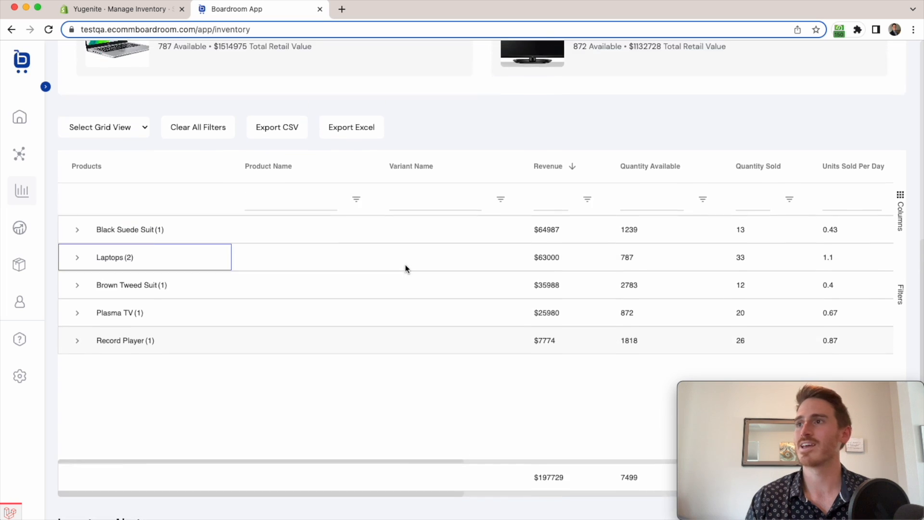
pyautogui.click(650, 205)
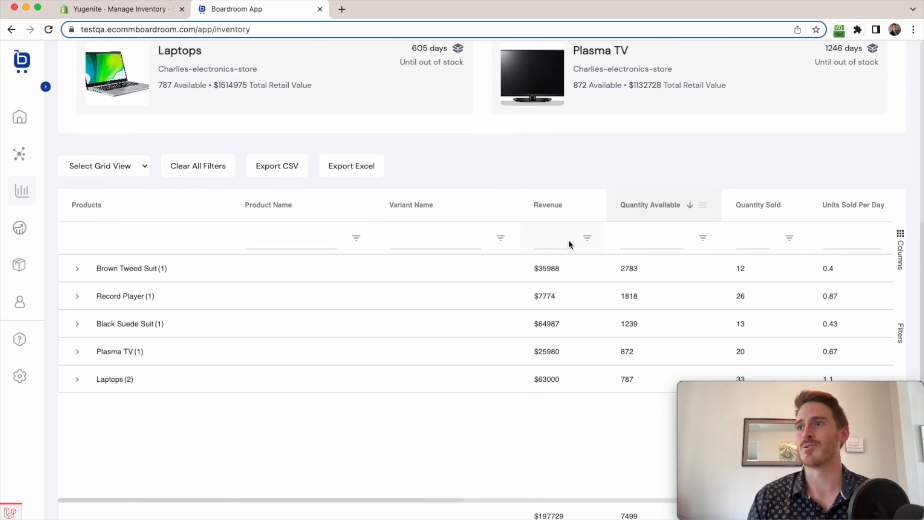
# Step: Filter Quantity Available to greater than 1900, leaving only Brown Tweed Suit
pyautogui.click(651, 237)
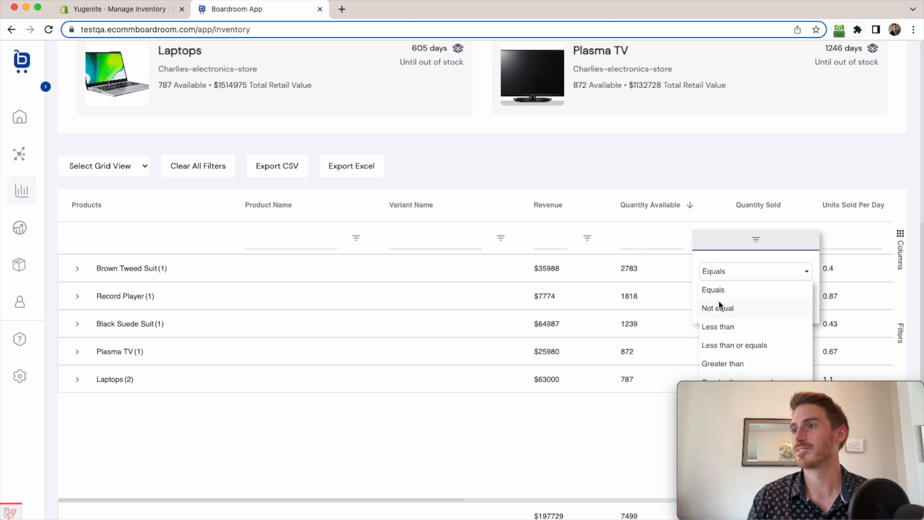
pyautogui.click(722, 364)
pyautogui.write('1900')
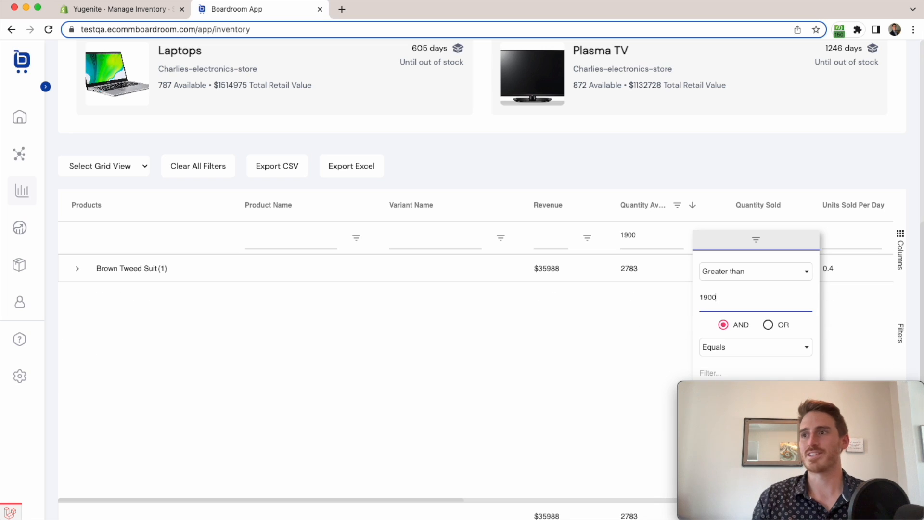
pyautogui.moveTo(751, 246)
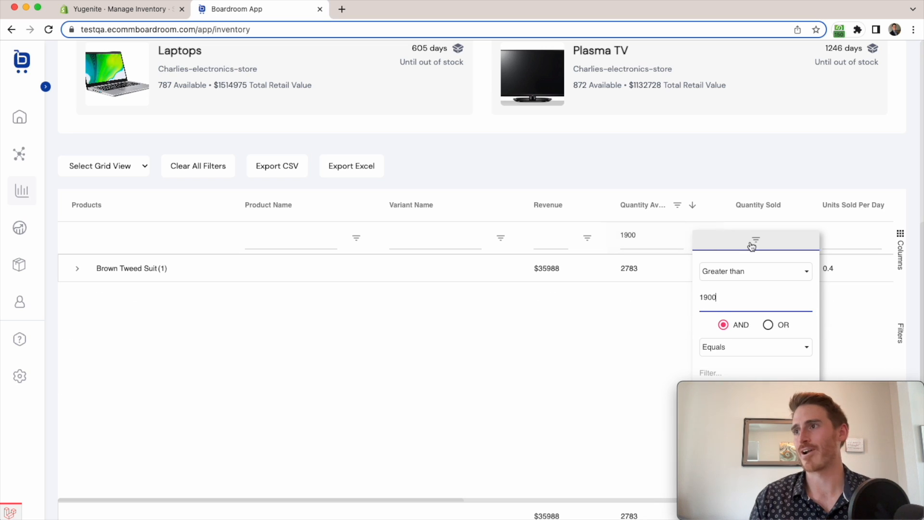
pyautogui.click(105, 165)
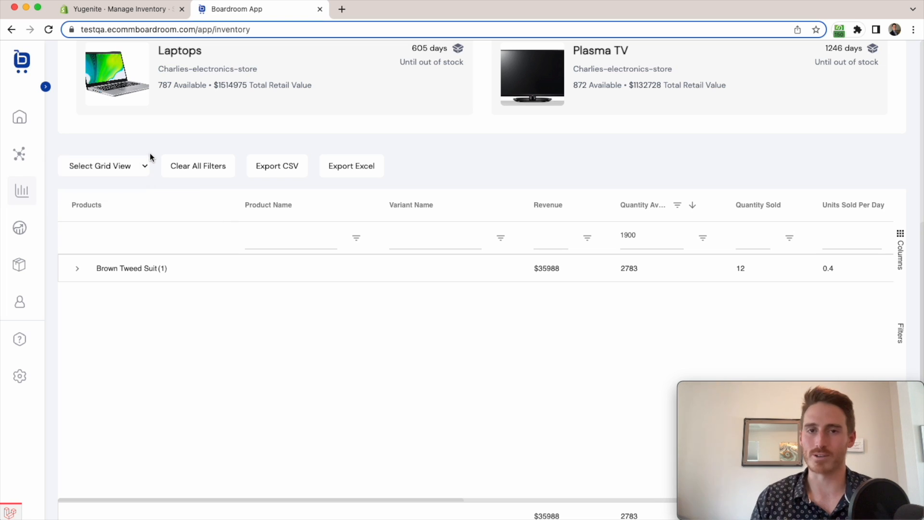
pyautogui.moveTo(351, 171)
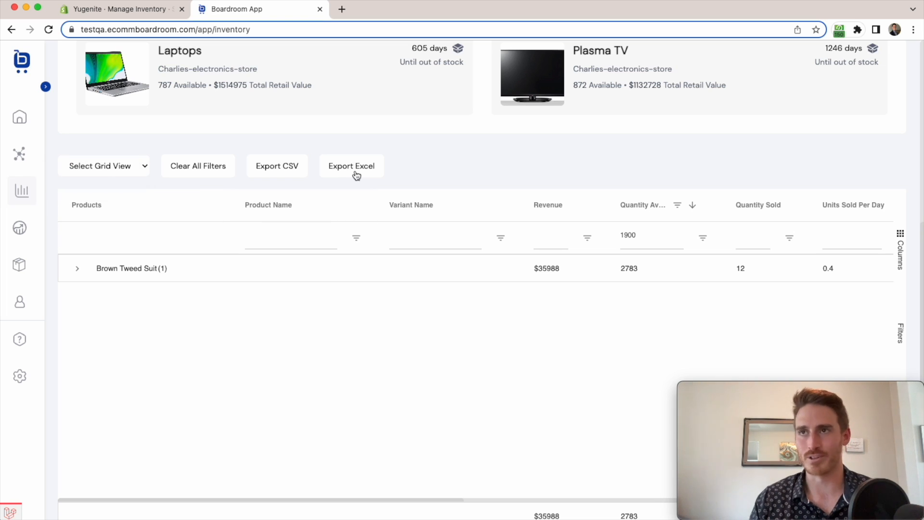
pyautogui.moveTo(421, 182)
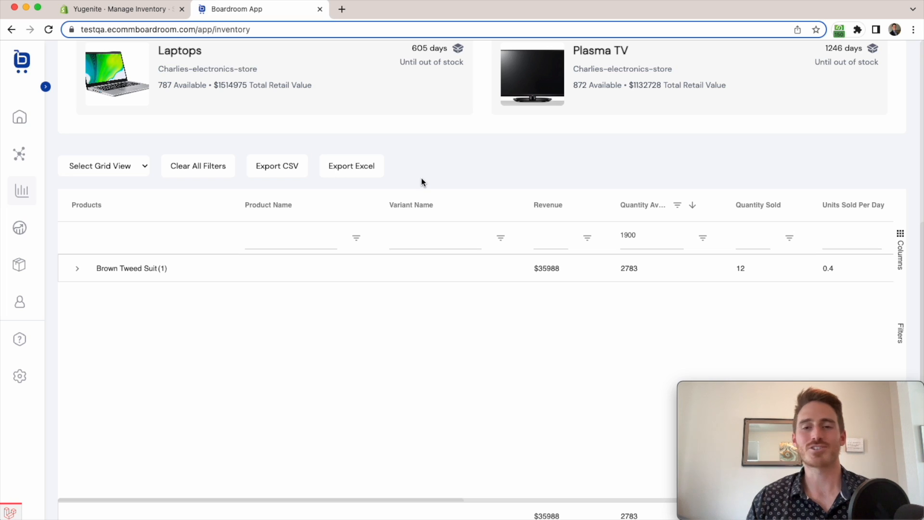
pyautogui.moveTo(729, 160)
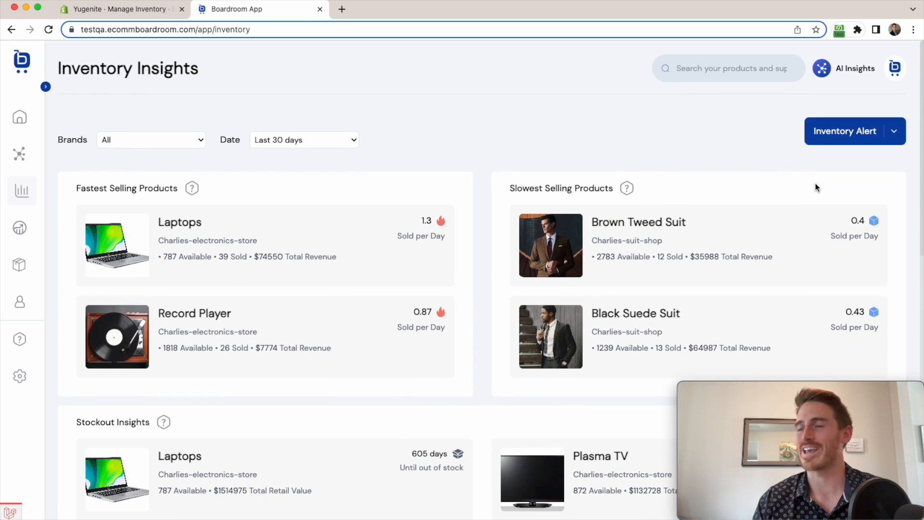
pyautogui.moveTo(904, 151)
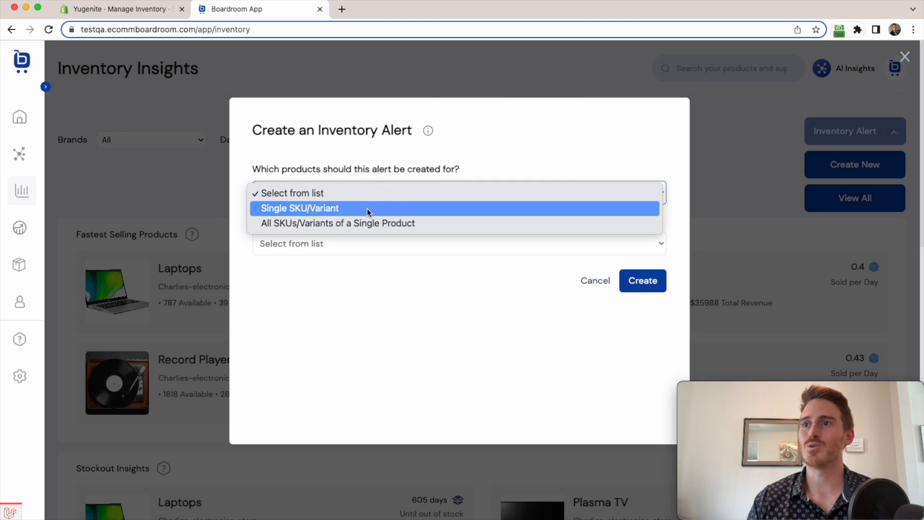
# Step: Create an all-variants Laptops alert triggered at 100 units available
pyautogui.click(338, 223)
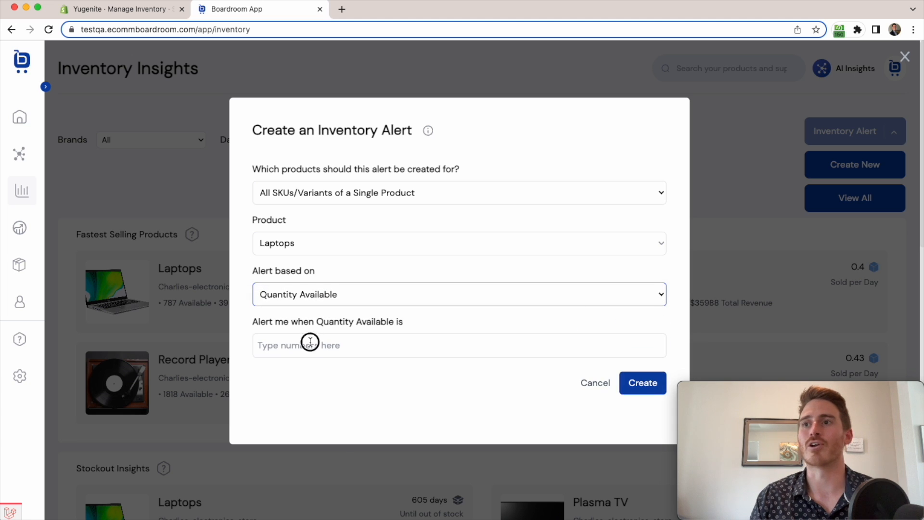
pyautogui.write('100')
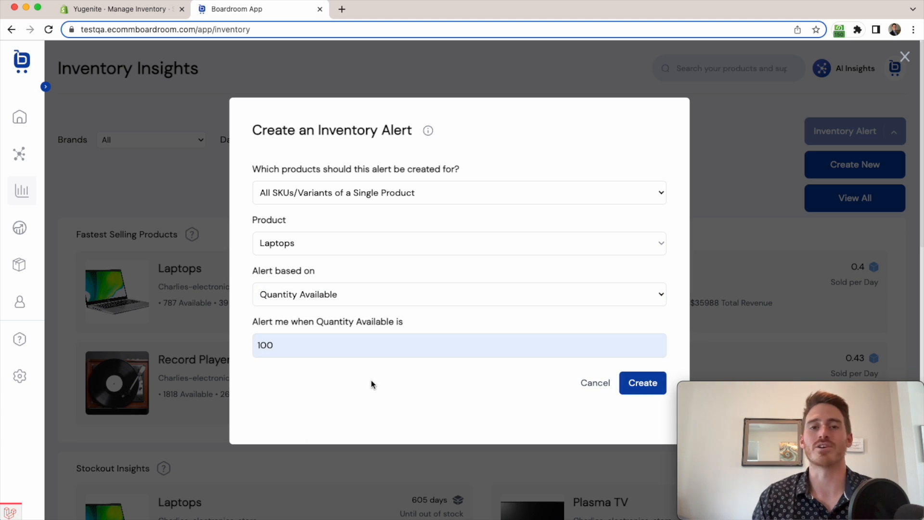
pyautogui.click(642, 382)
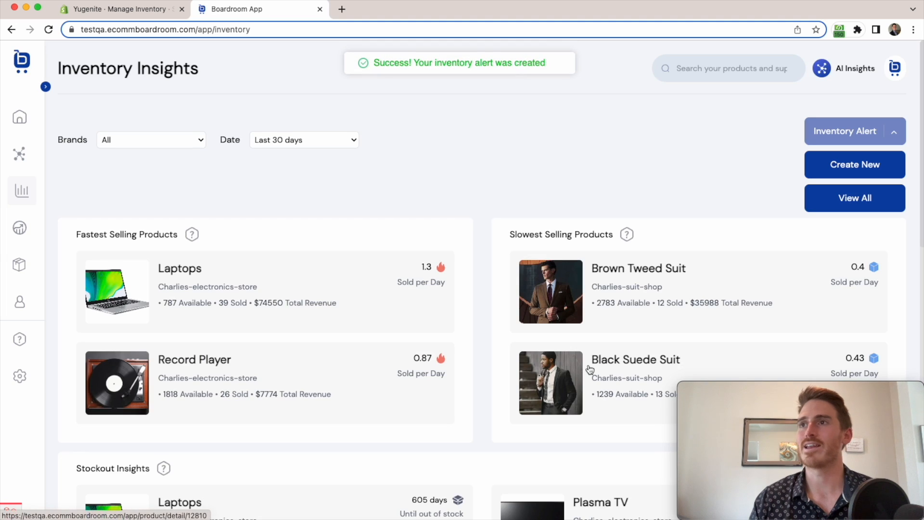
# Step: Scroll to Inventory Alerts to see the new Laptops alert at 100, then expand the sidebar
pyautogui.scroll(-3)
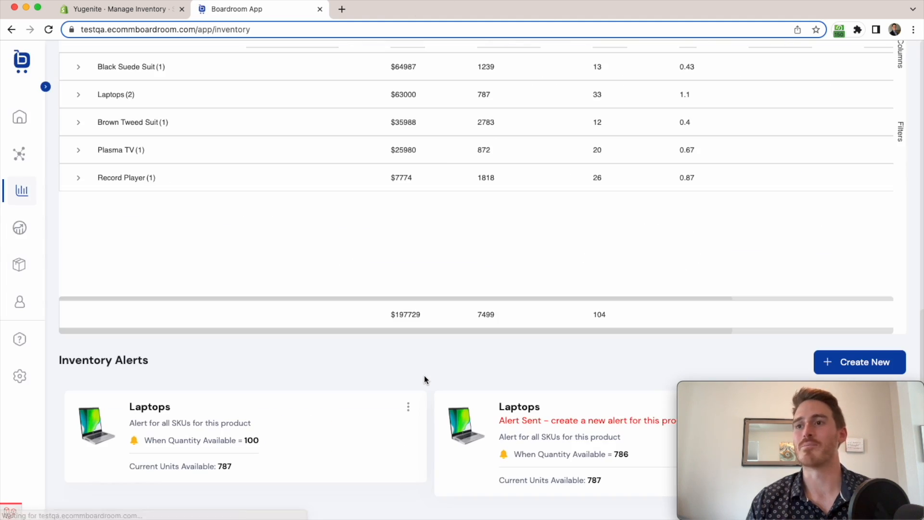
pyautogui.moveTo(273, 367)
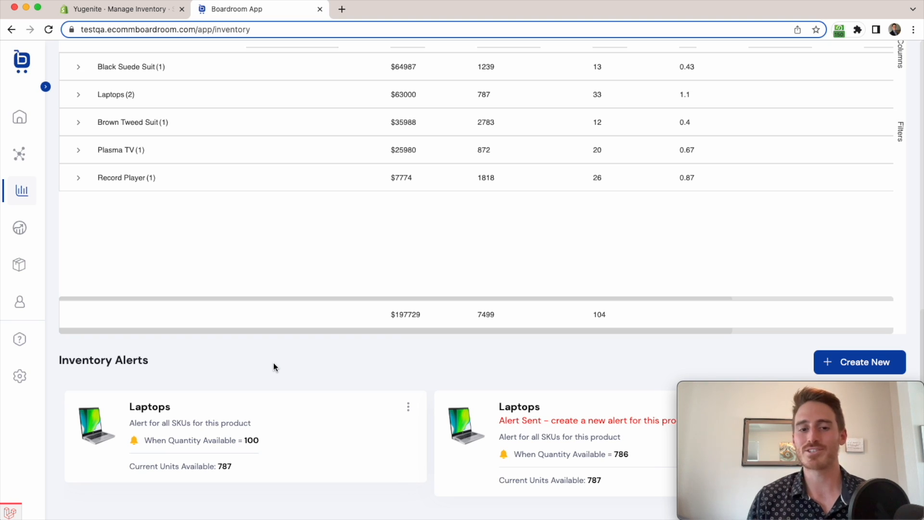
pyautogui.moveTo(275, 367)
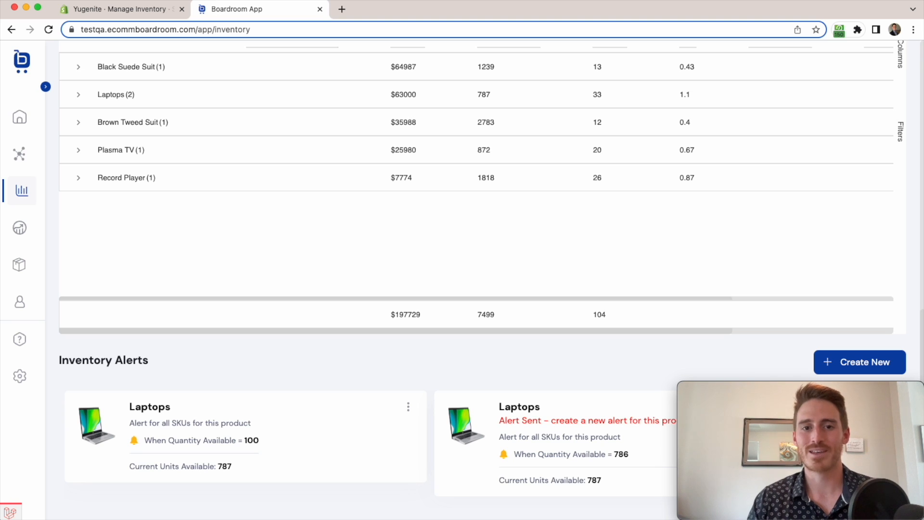
pyautogui.moveTo(91, 134)
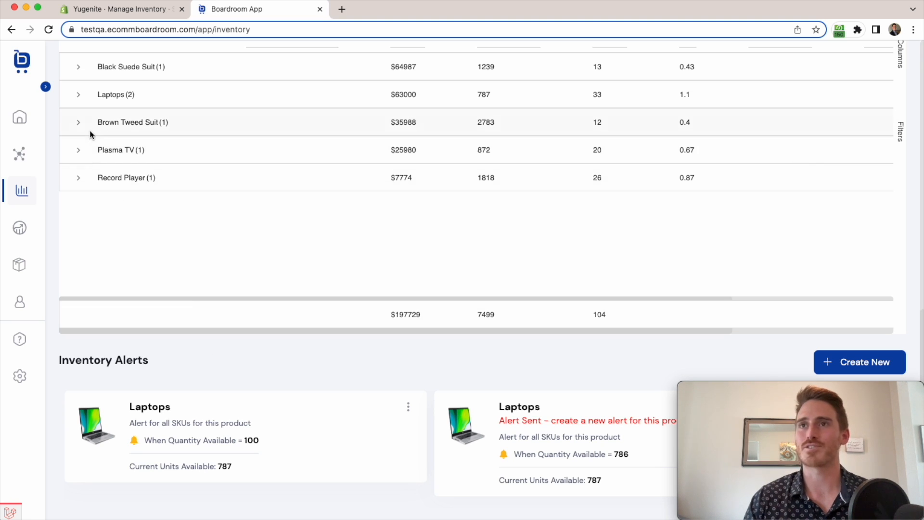
pyautogui.click(45, 86)
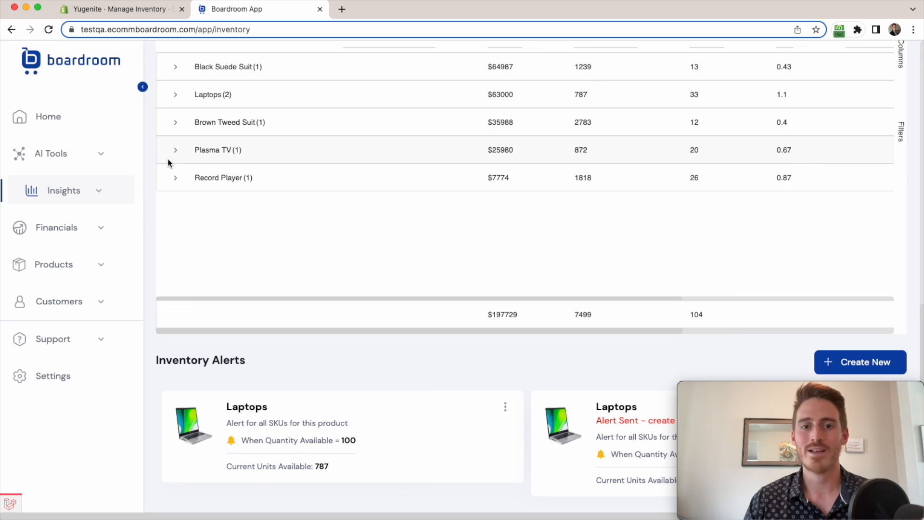
pyautogui.moveTo(118, 194)
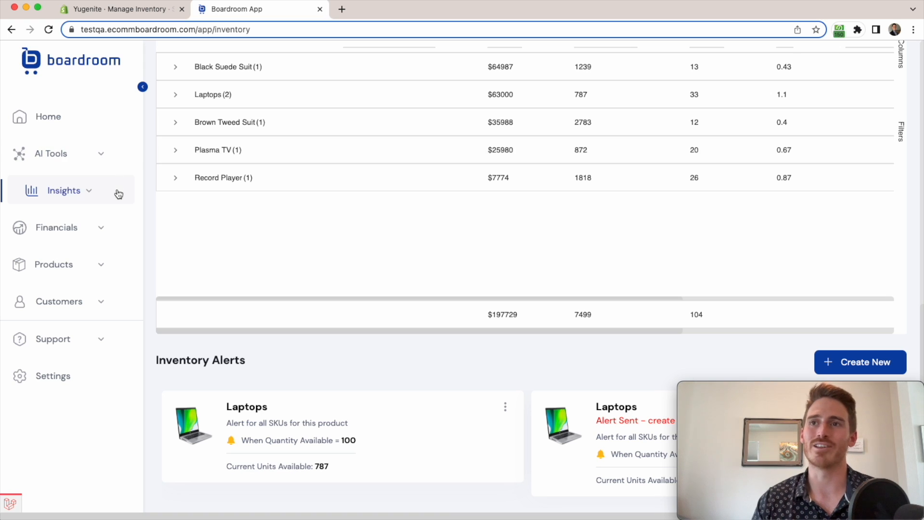